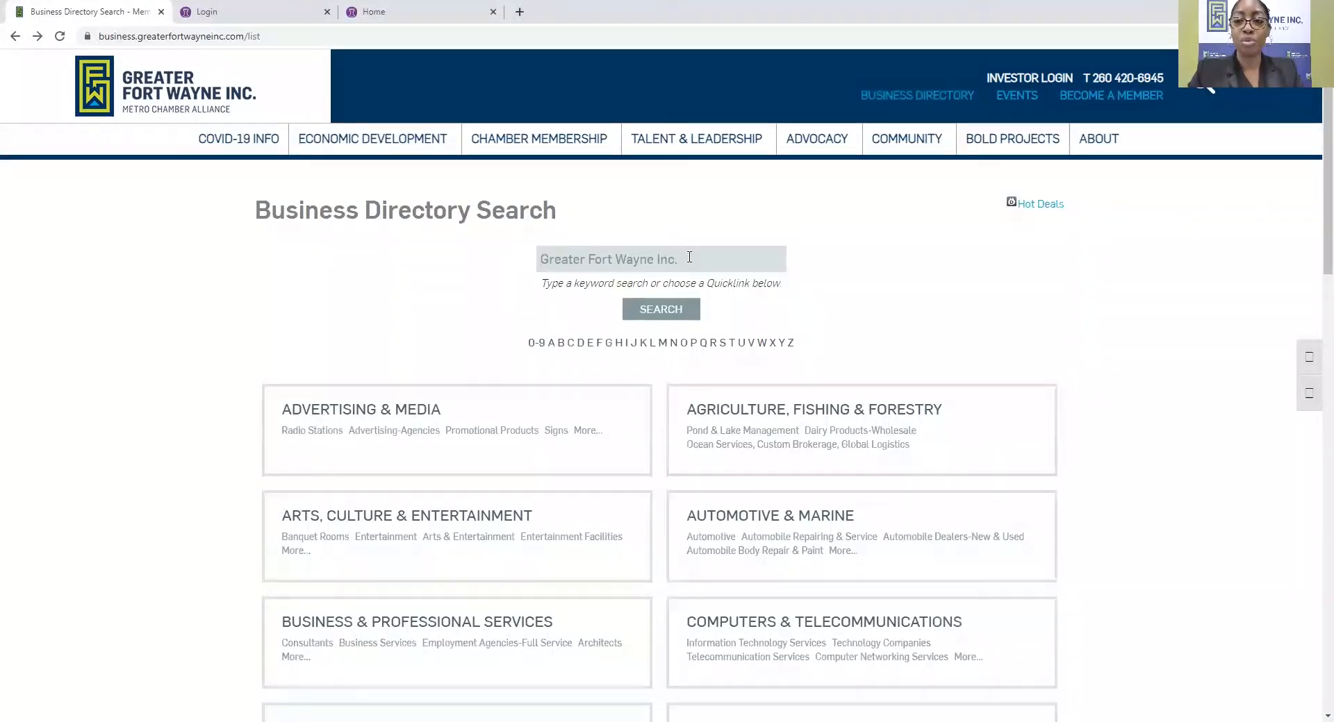
mouse_move(689, 257)
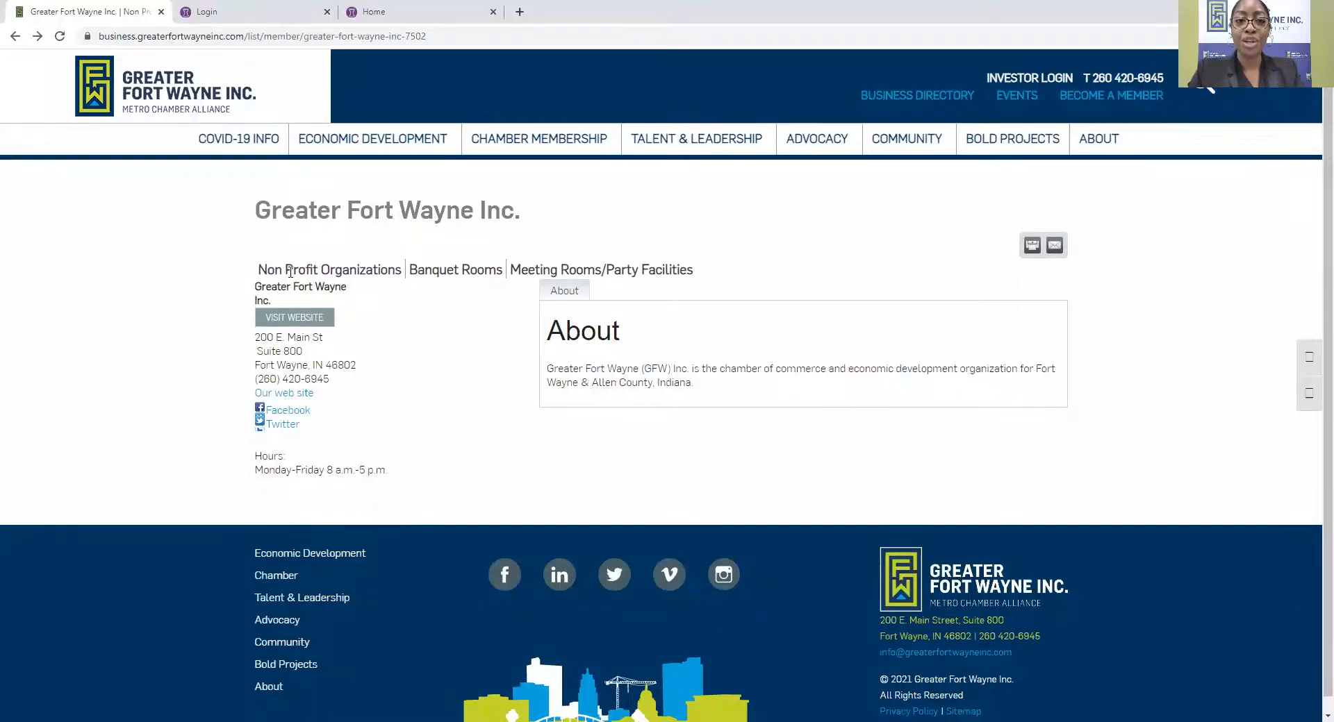
left_click_drag(258, 270, 692, 270)
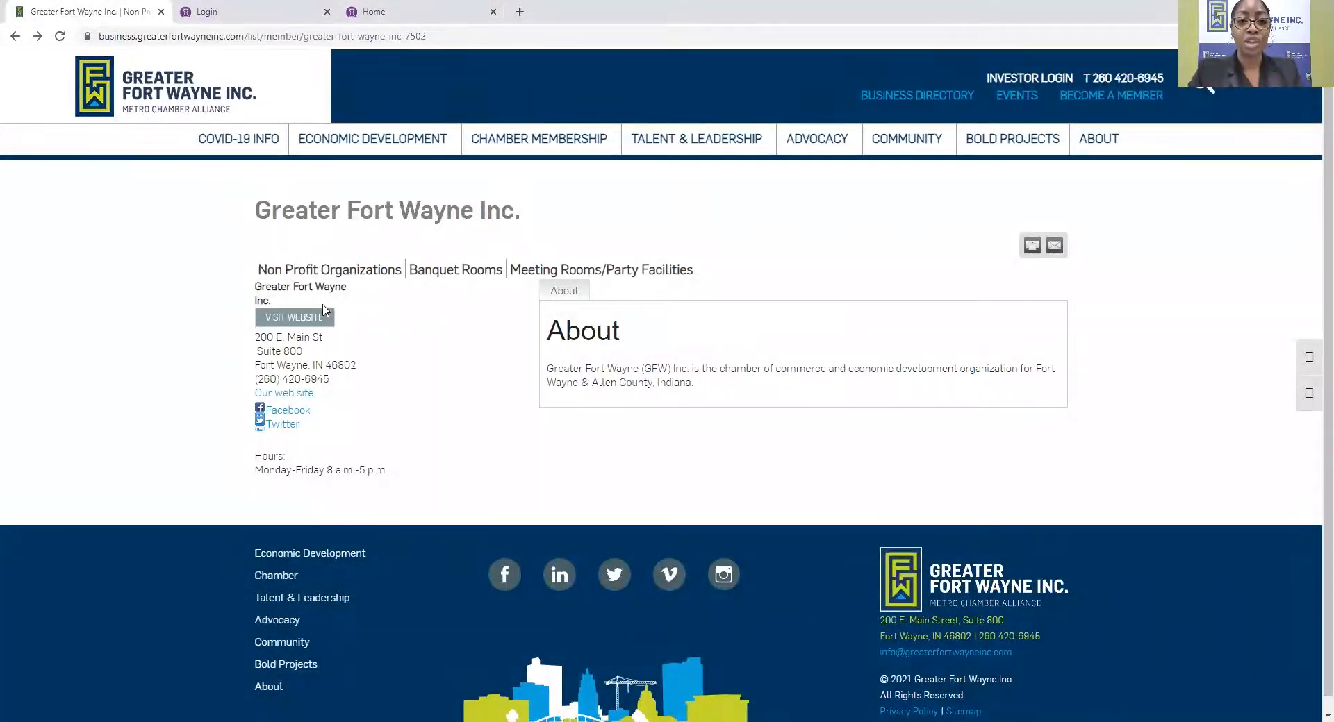
mouse_move(294, 317)
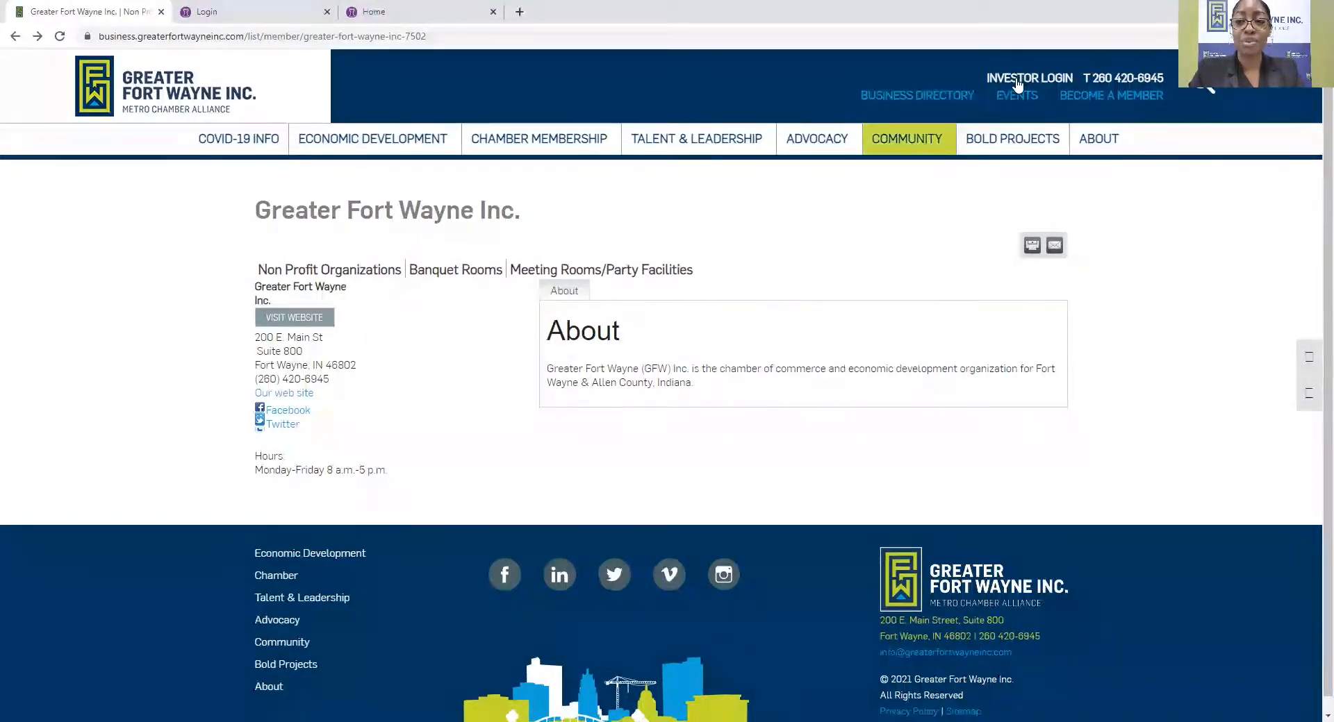
Go to the Greater Fort Wayne Inc. MemberZone sign-in page via Investor Login.
left_click(1028, 78)
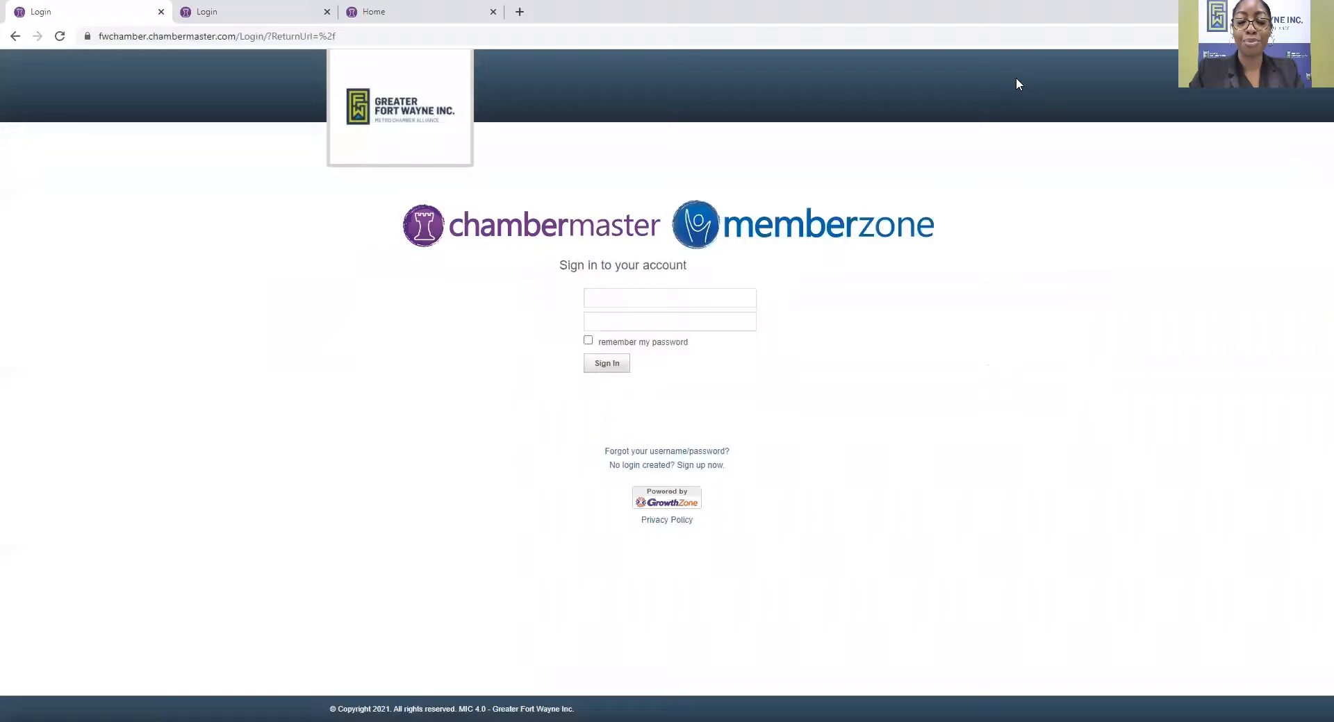
mouse_move(796, 355)
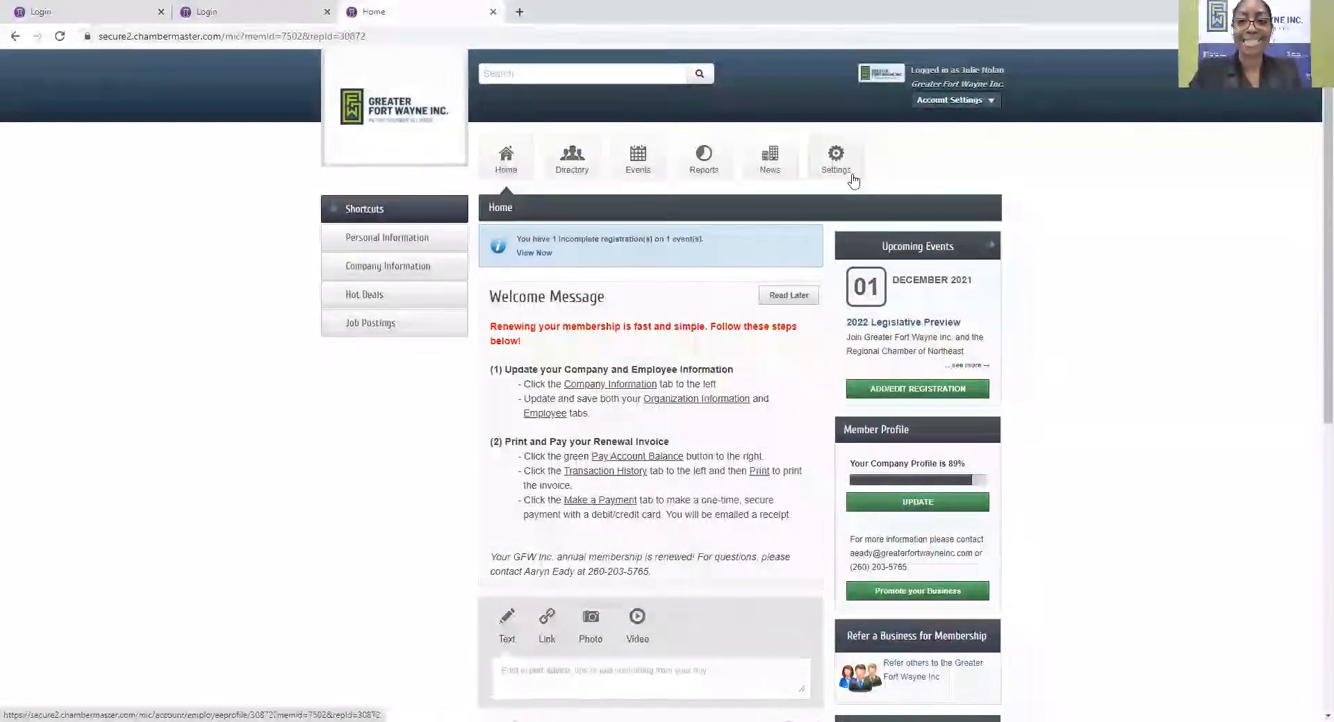
In Settings, switch the sidebar from Personal to Company and choose Website Information.
left_click(834, 157)
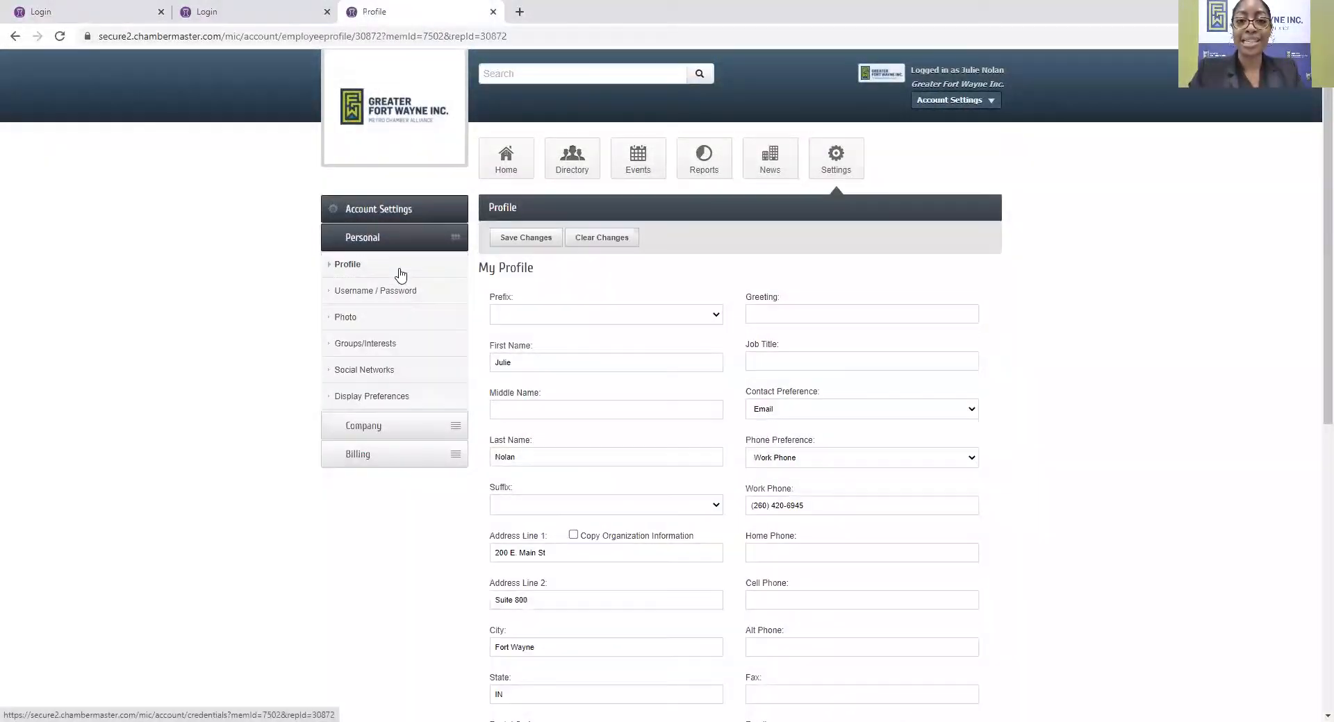
left_click(378, 237)
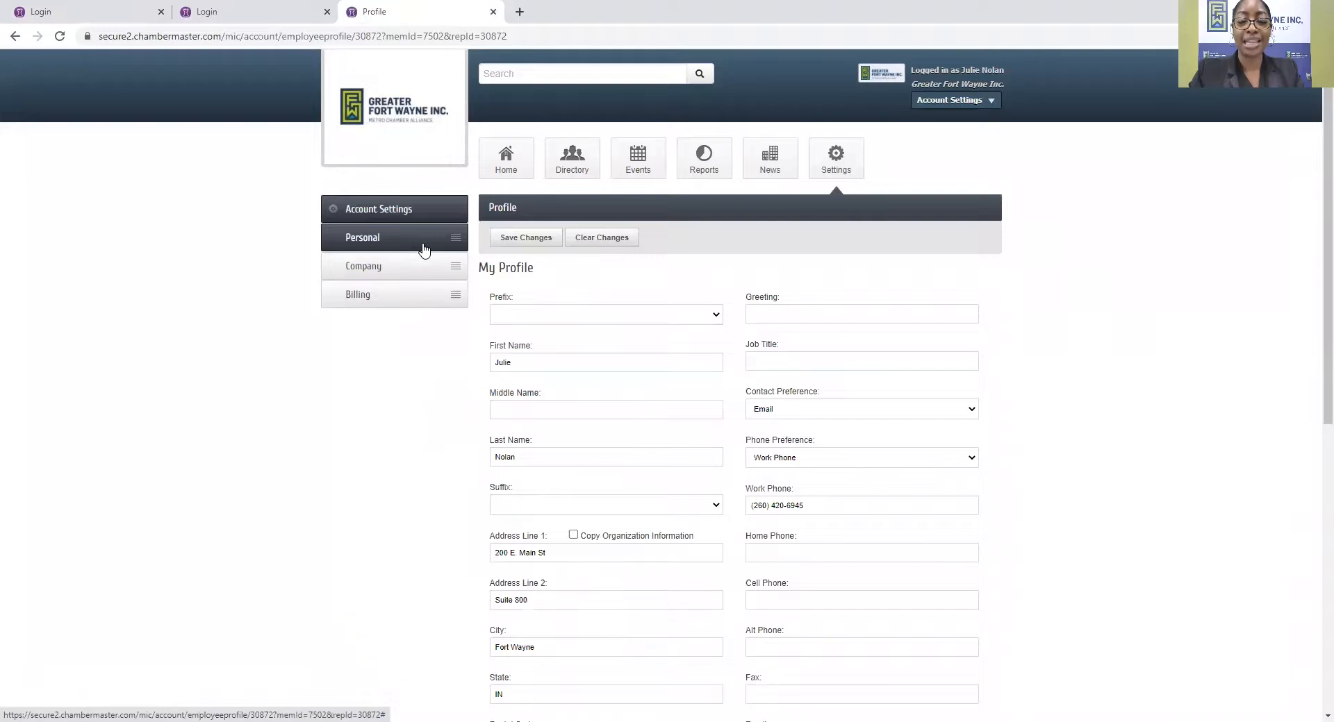
left_click(364, 266)
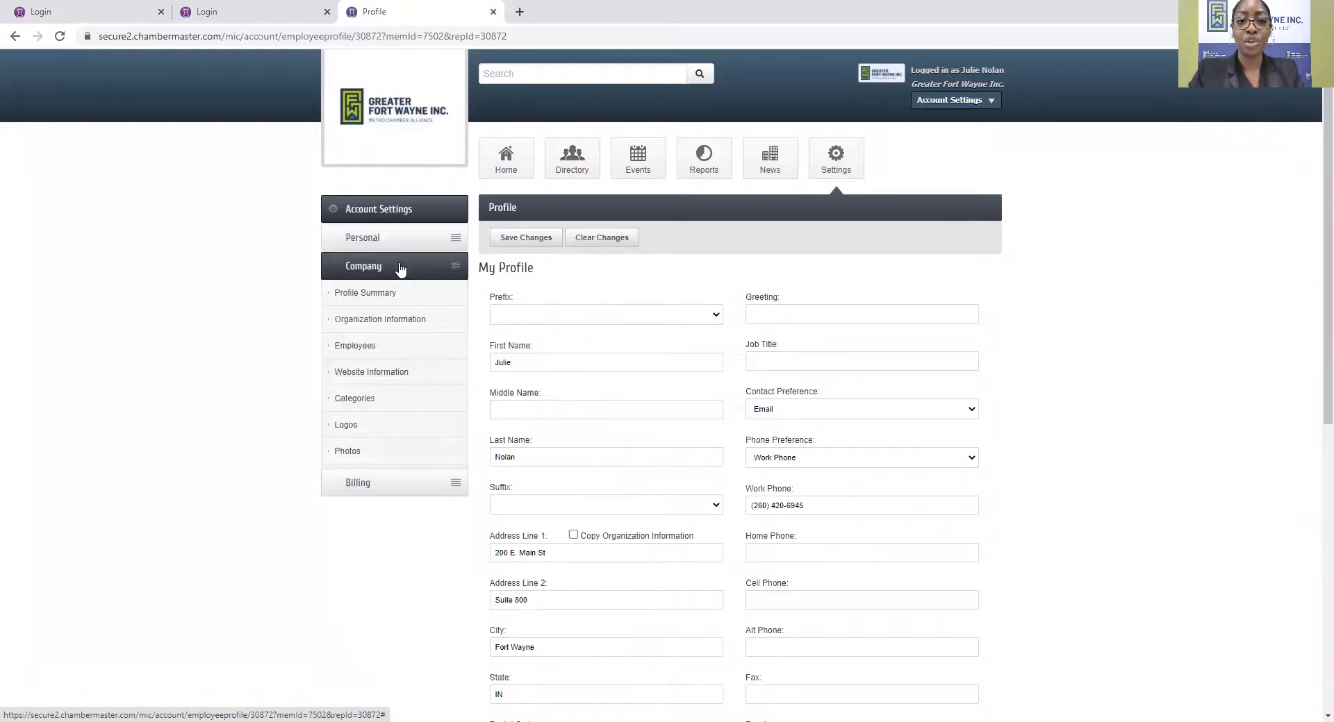
left_click(363, 265)
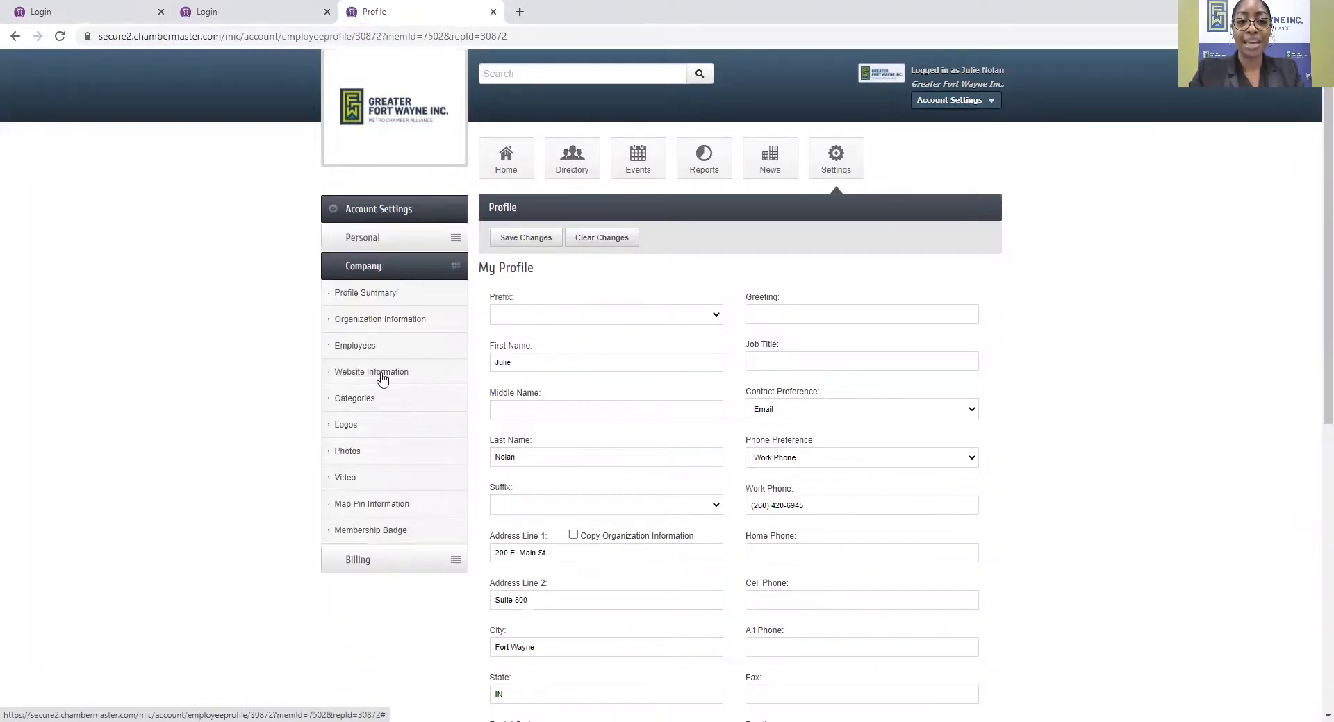
left_click(372, 371)
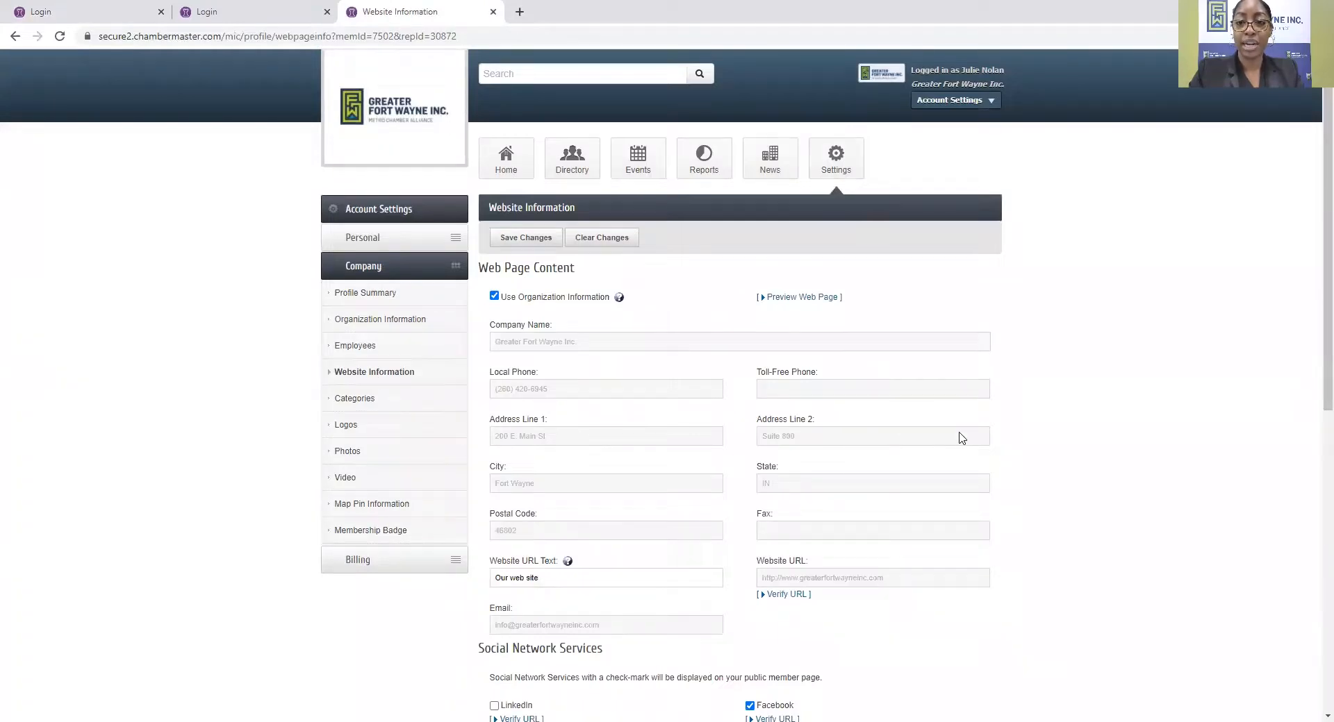
scroll("down", 3)
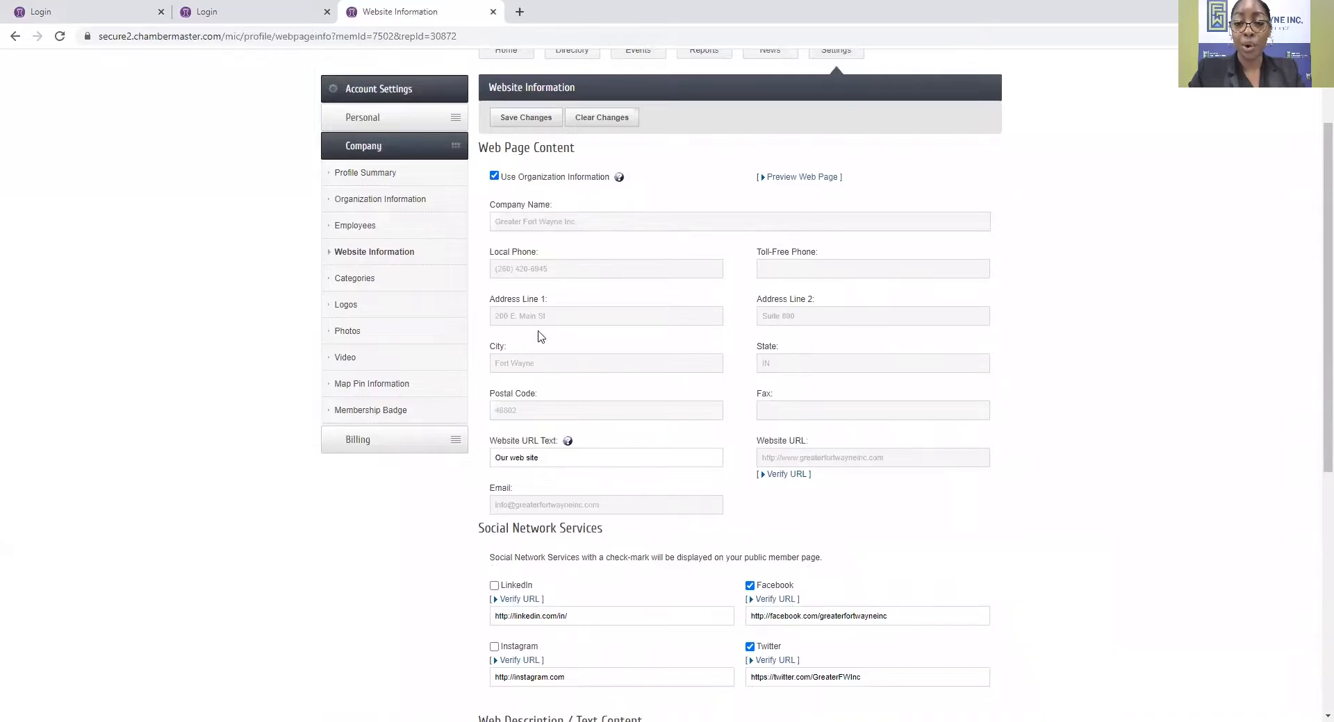
mouse_move(657, 374)
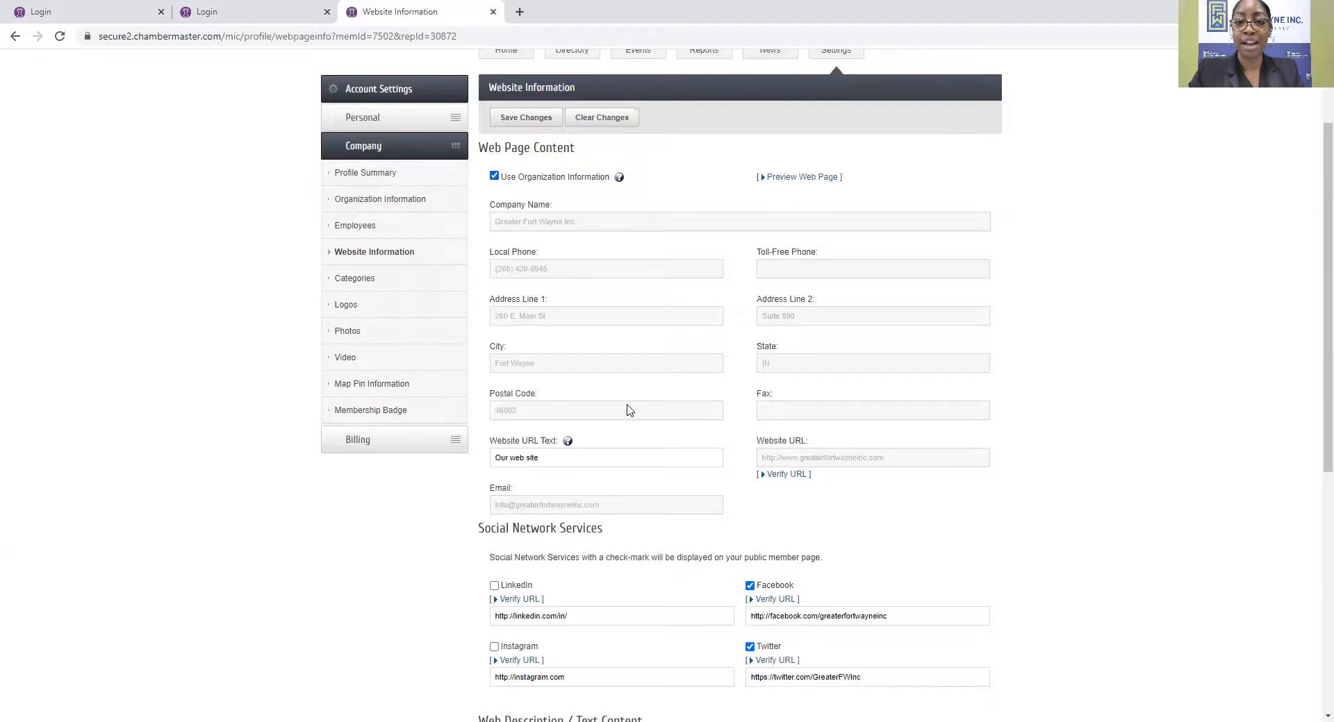
scroll("down", 3)
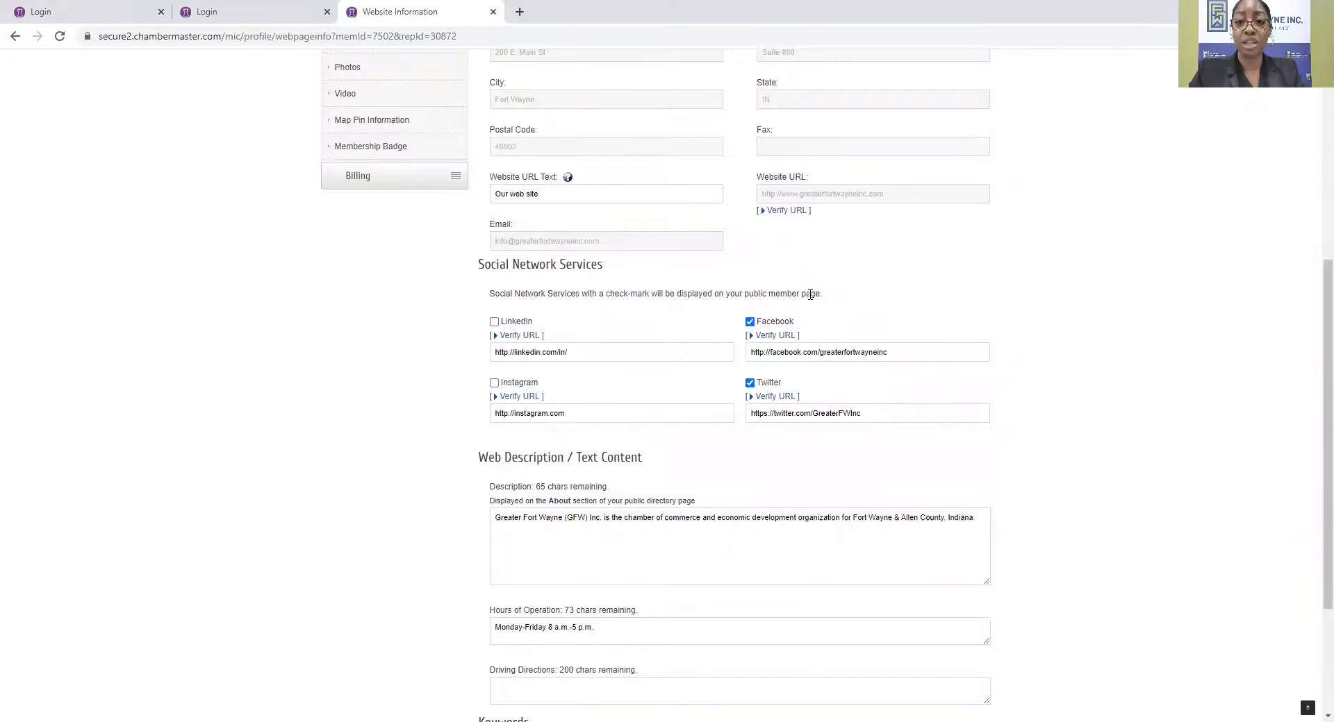
mouse_move(655, 398)
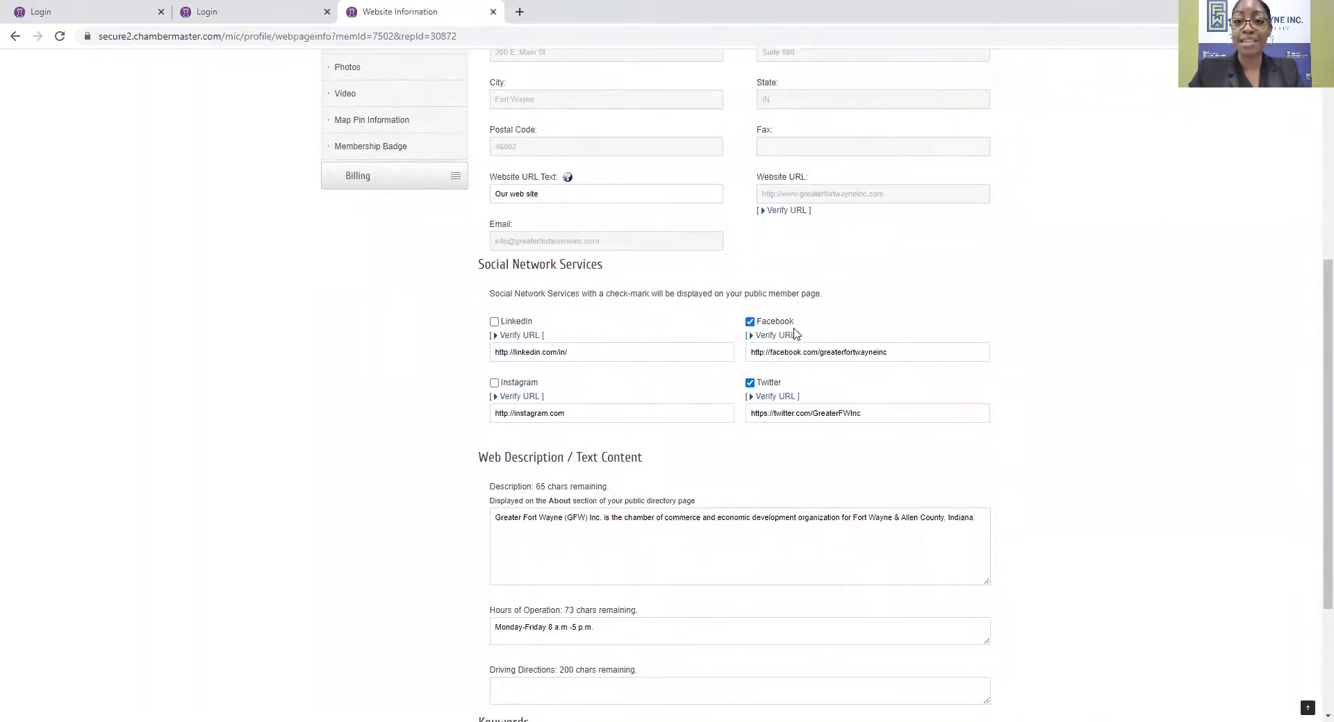
left_click(750, 321)
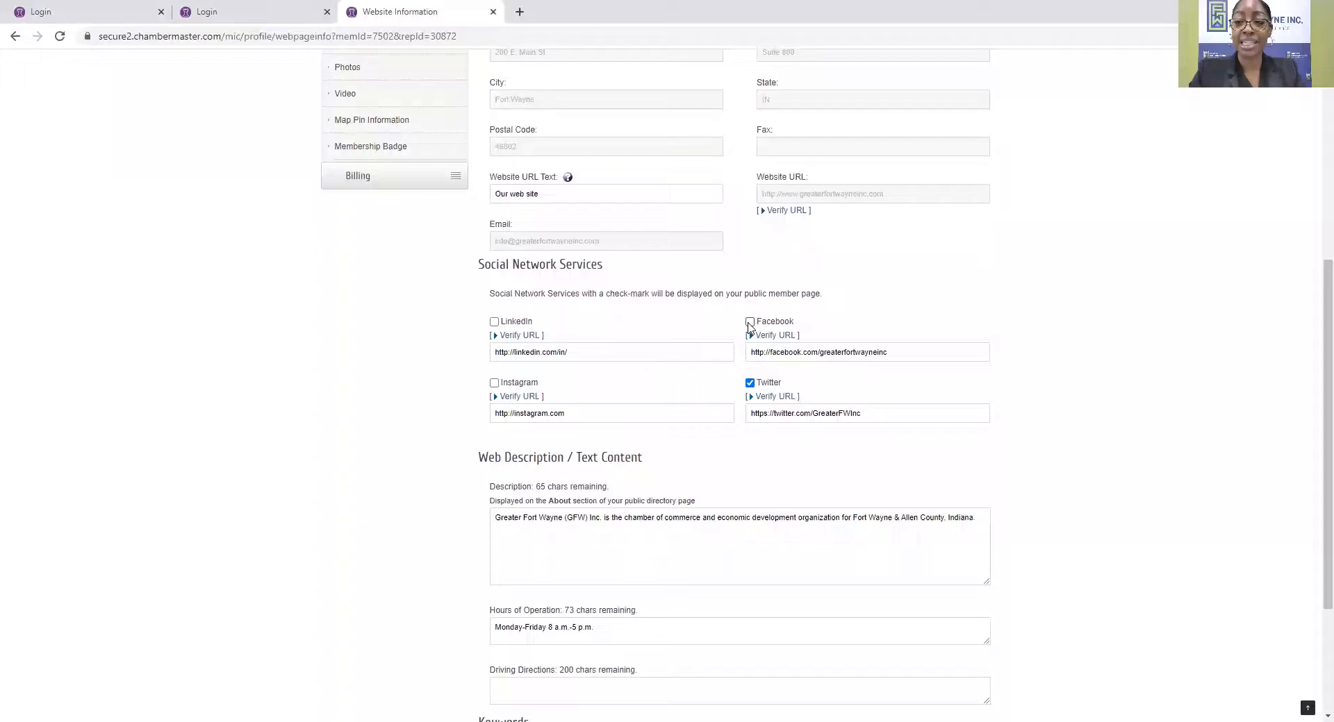
left_click(750, 321)
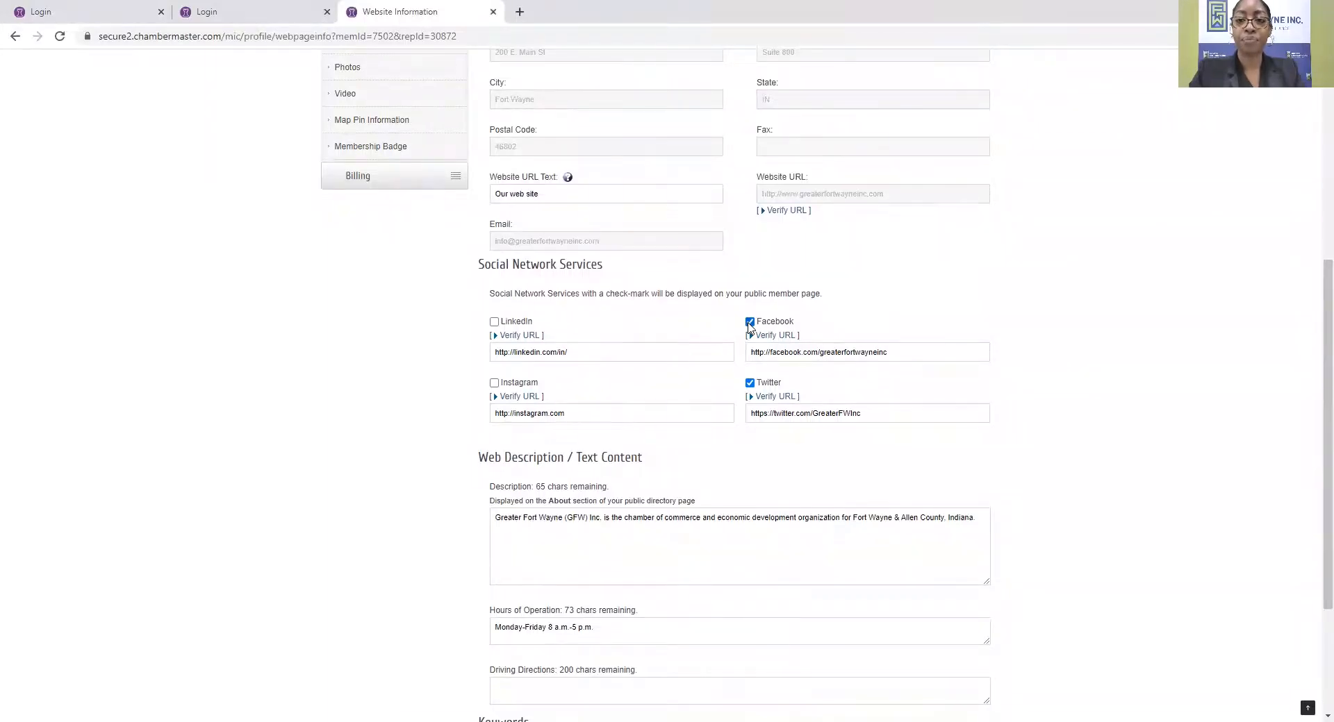
scroll("down", 3)
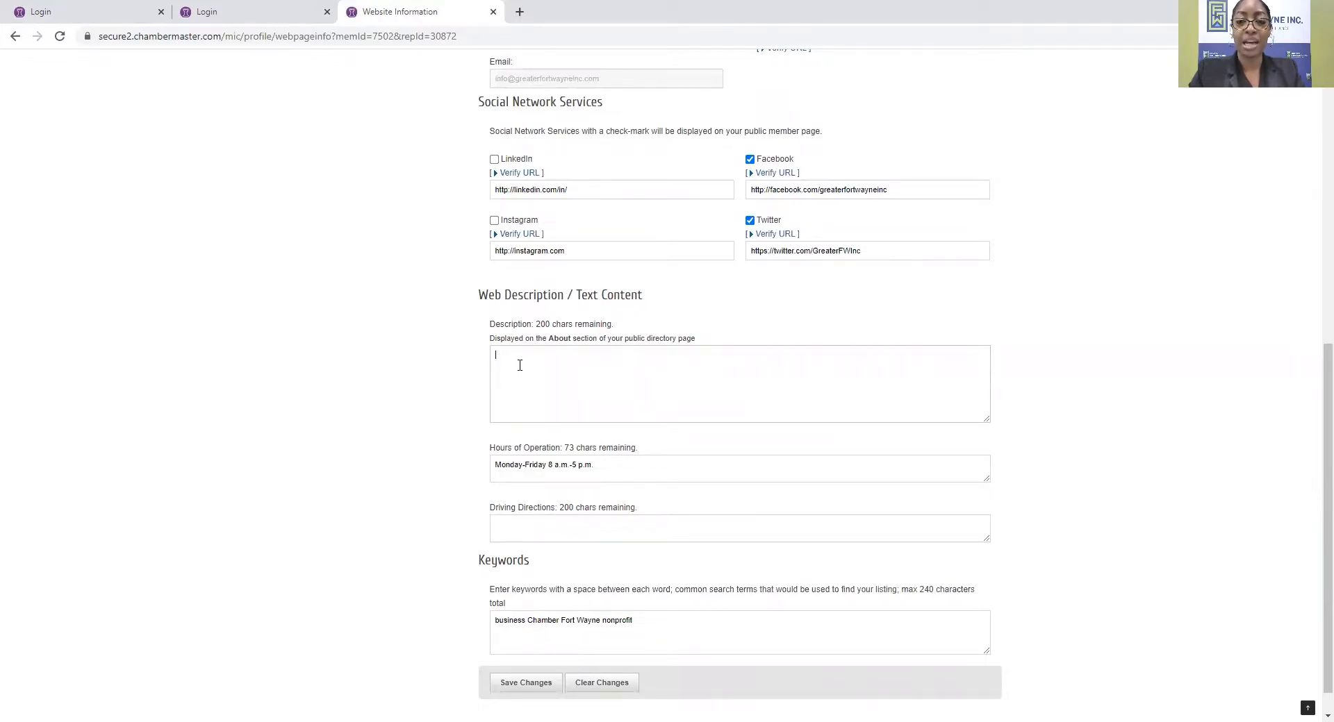
Scroll down and place the cursor in the Keywords box to clear it.
scroll("down", 3)
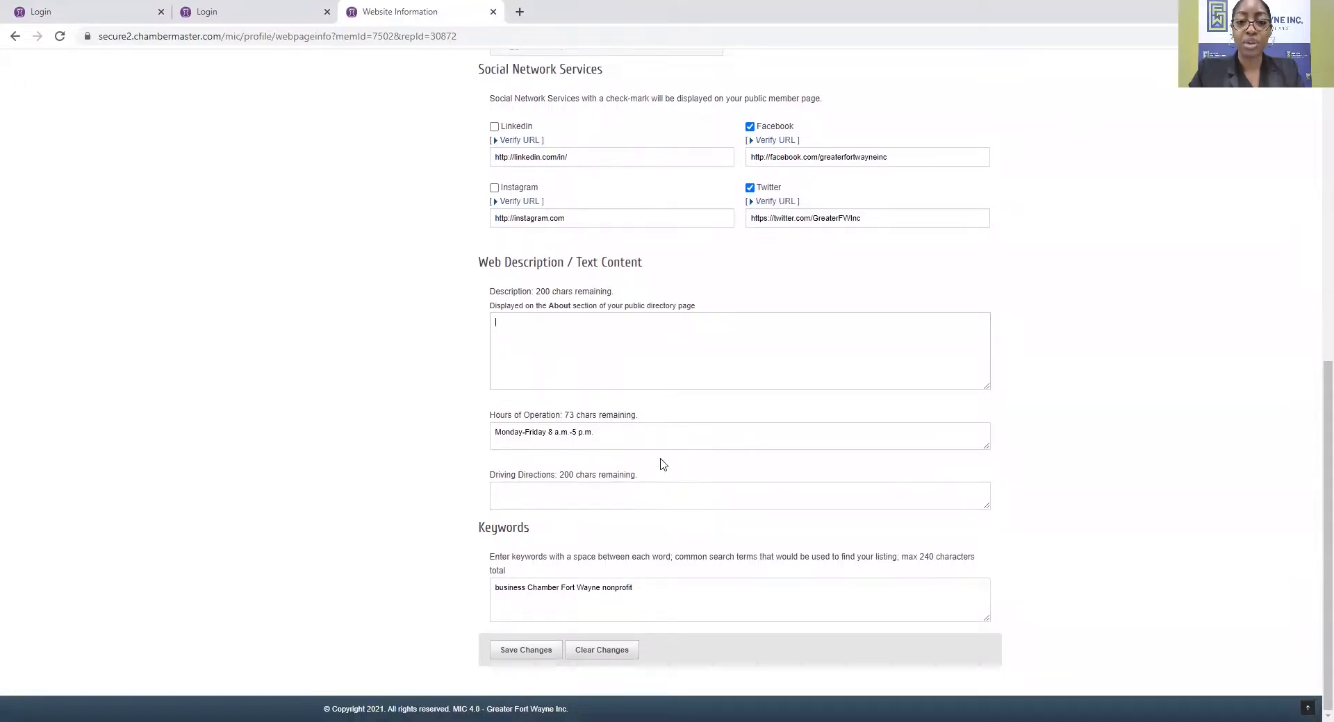
left_click(663, 495)
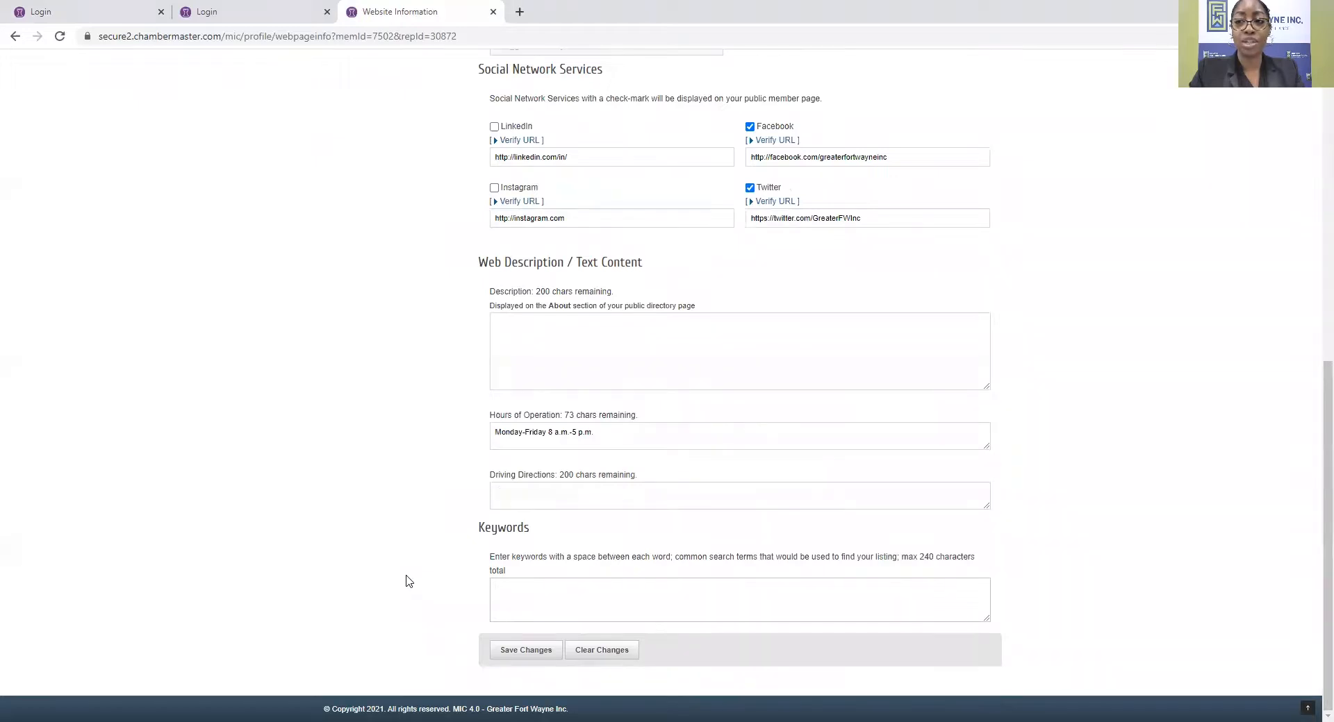
left_click(738, 599)
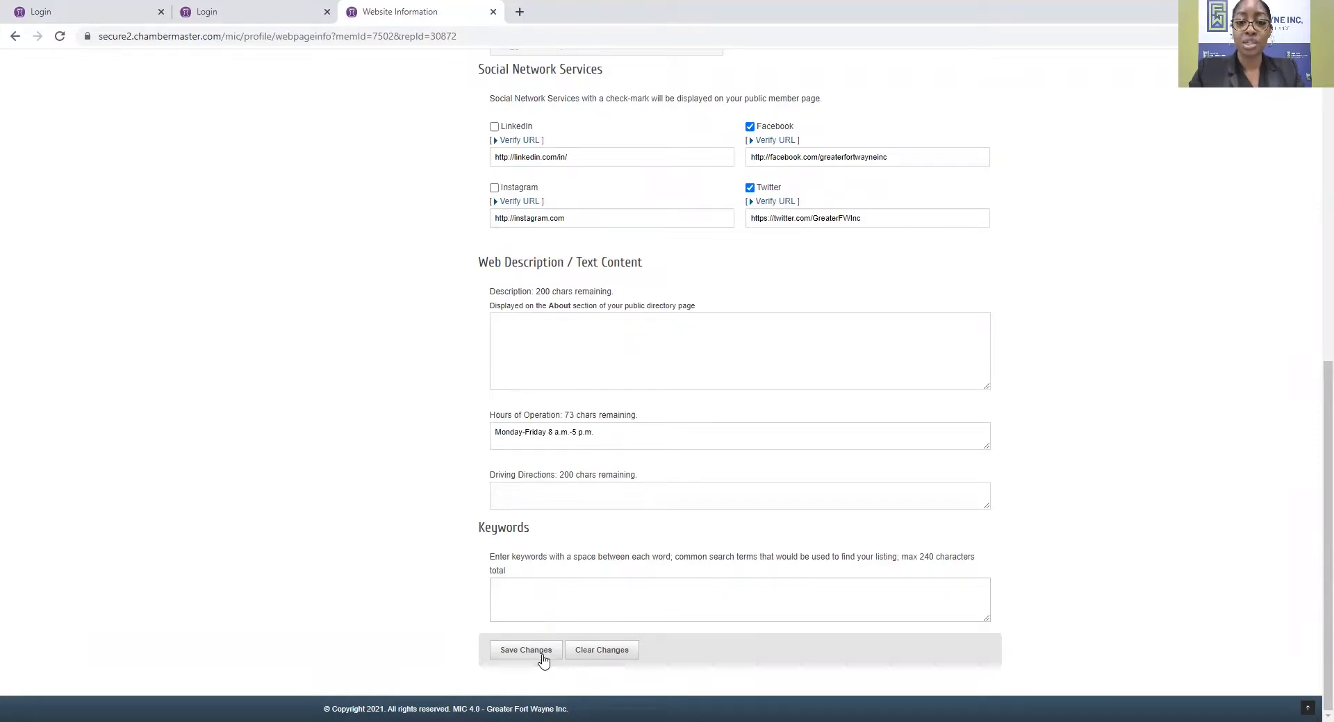
Submit the Website Information form with Save Changes.
left_click(525, 650)
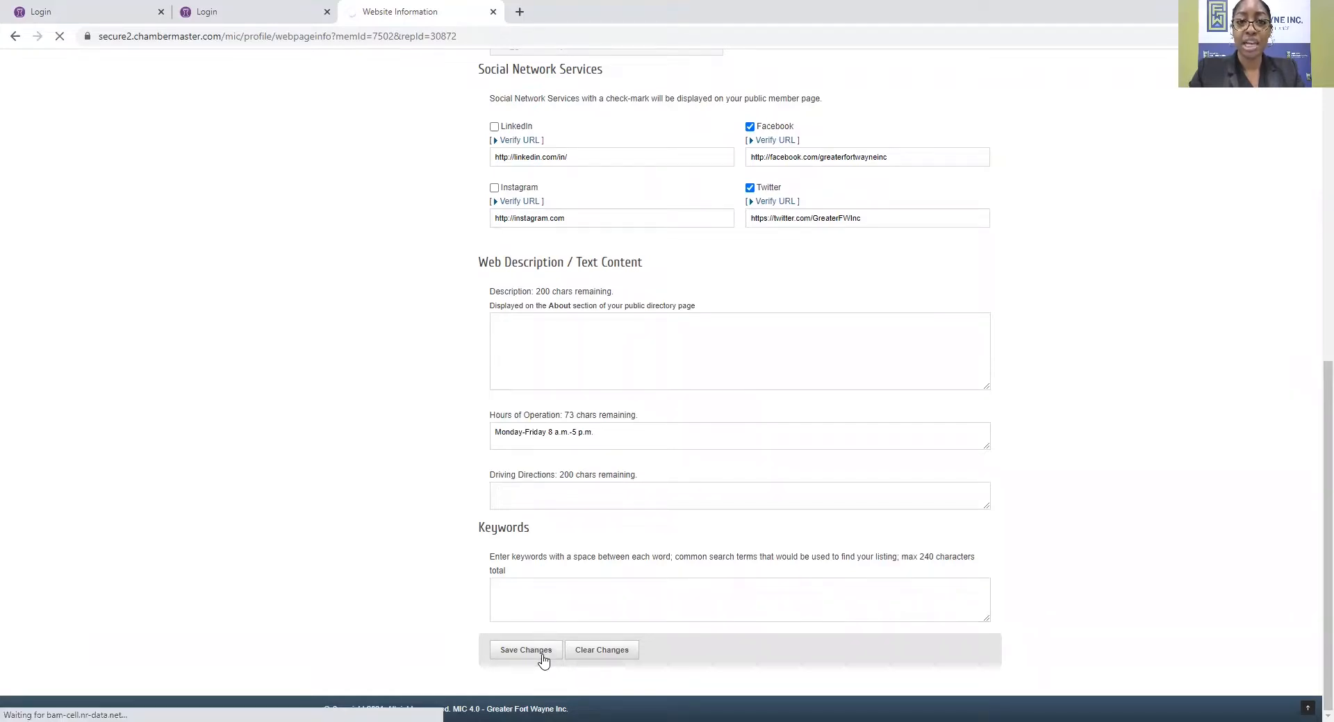
left_click(525, 649)
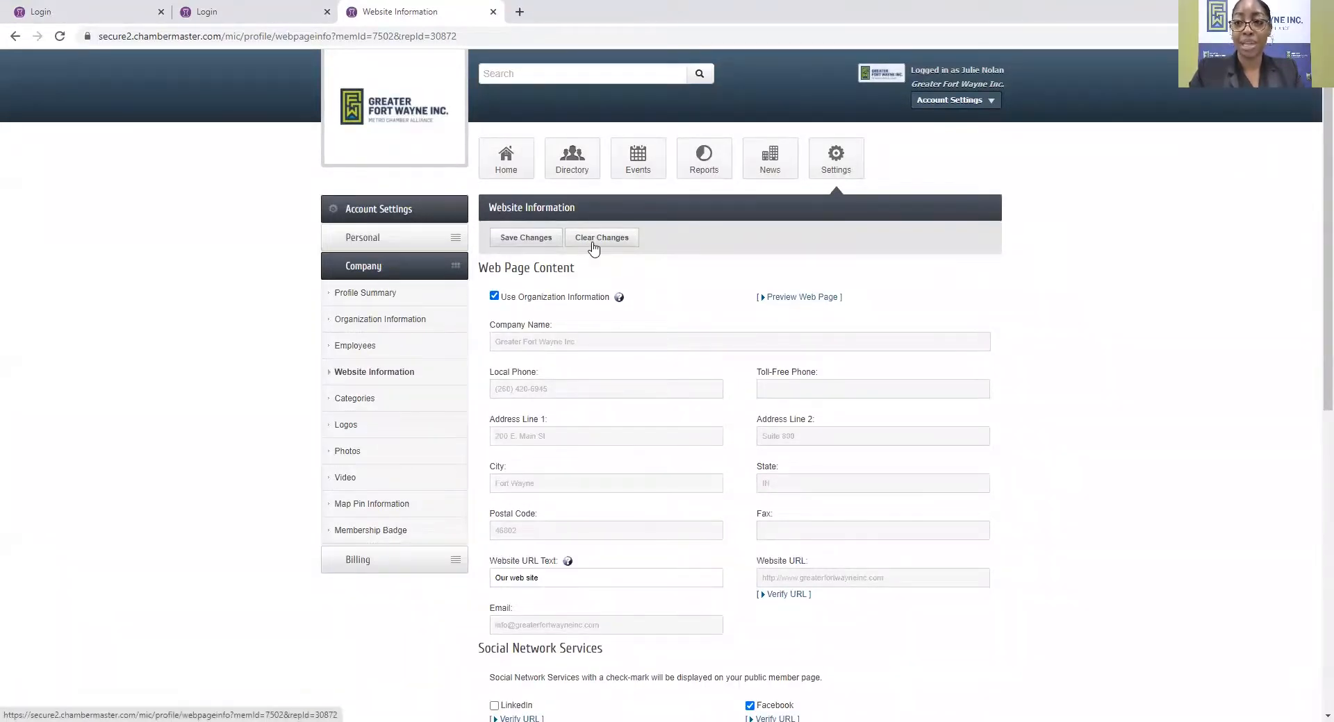
mouse_move(678, 173)
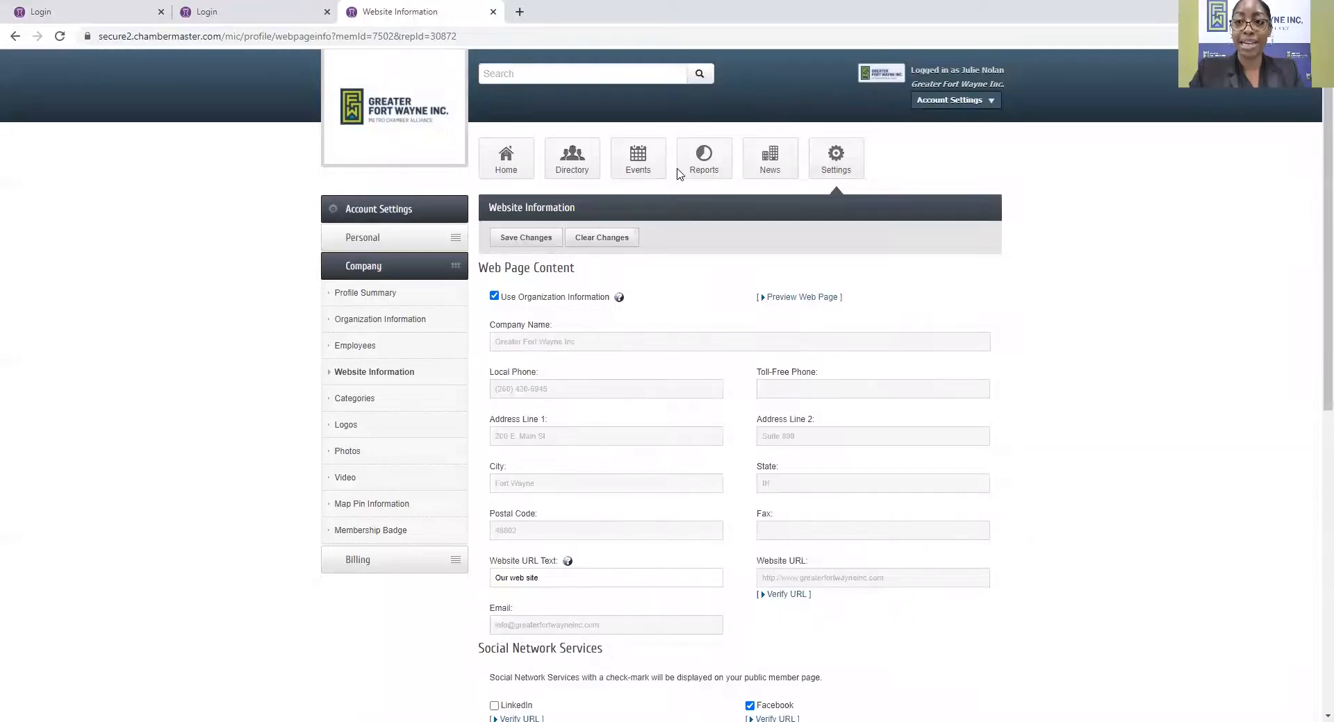